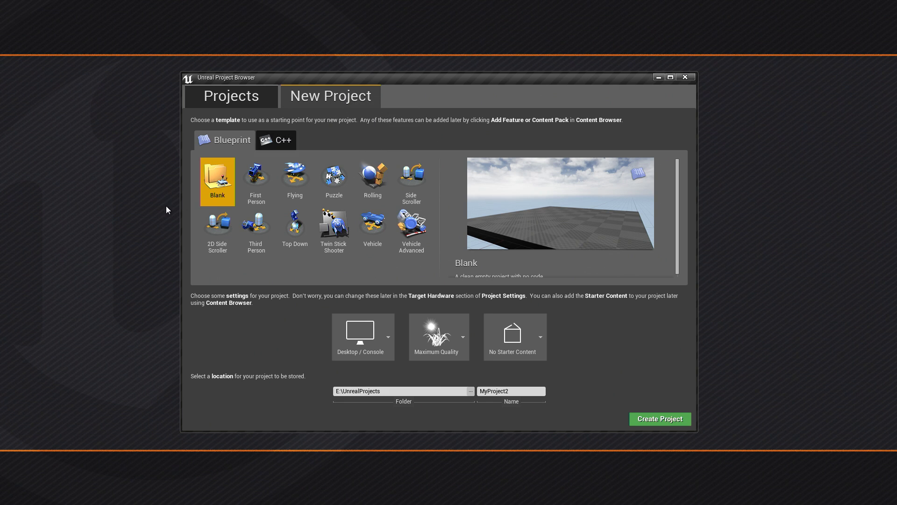
{"action": "mouse_move", "coordinate": [214, 229]}
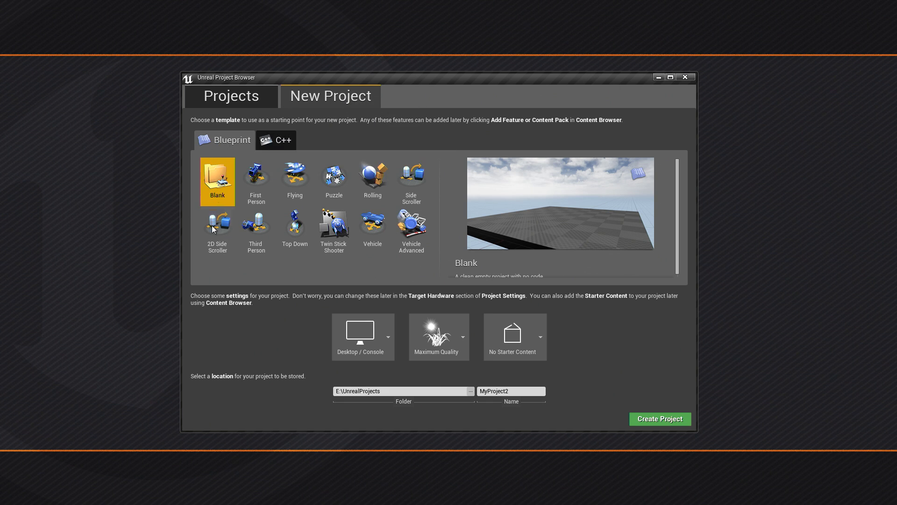
{"action": "mouse_move", "coordinate": [512, 337]}
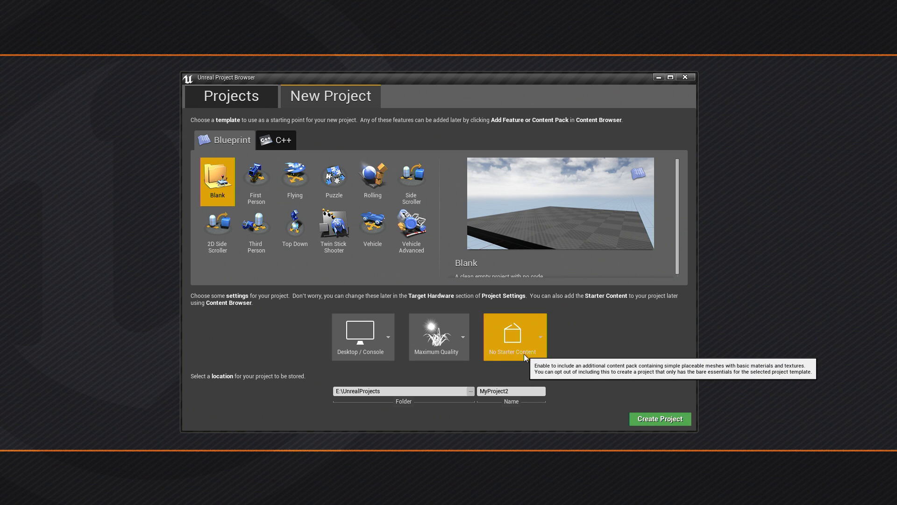
Name the blank Blueprint project 'Forge', without starter content, and create it.
{"action": "left_click", "coordinate": [514, 336]}
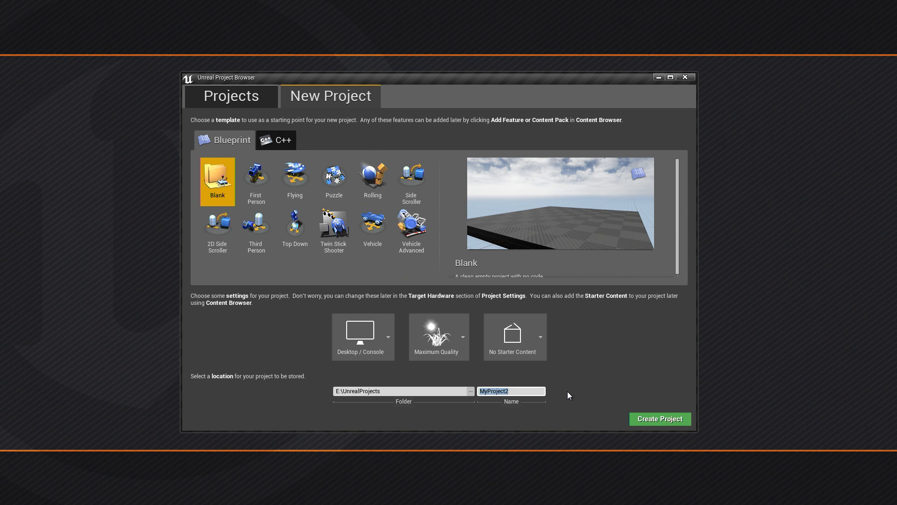
{"action": "type", "text": "Forge"}
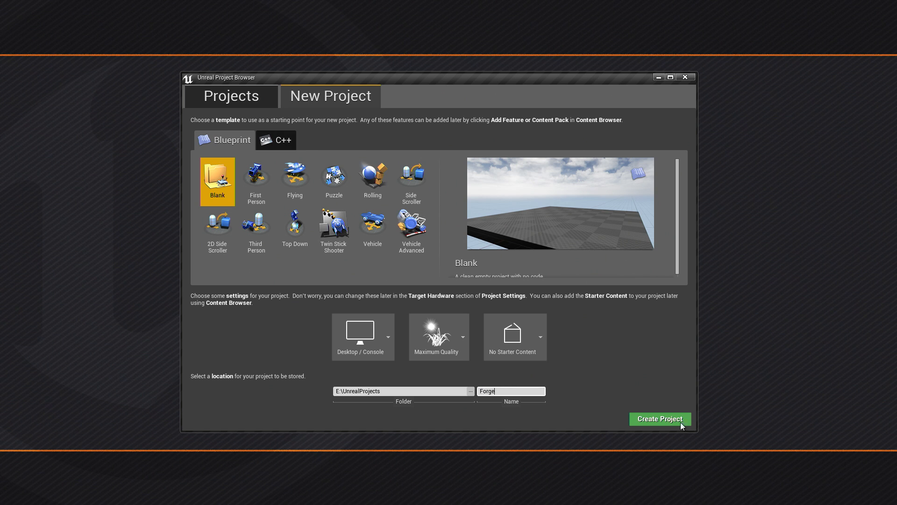
{"action": "left_click", "coordinate": [659, 418]}
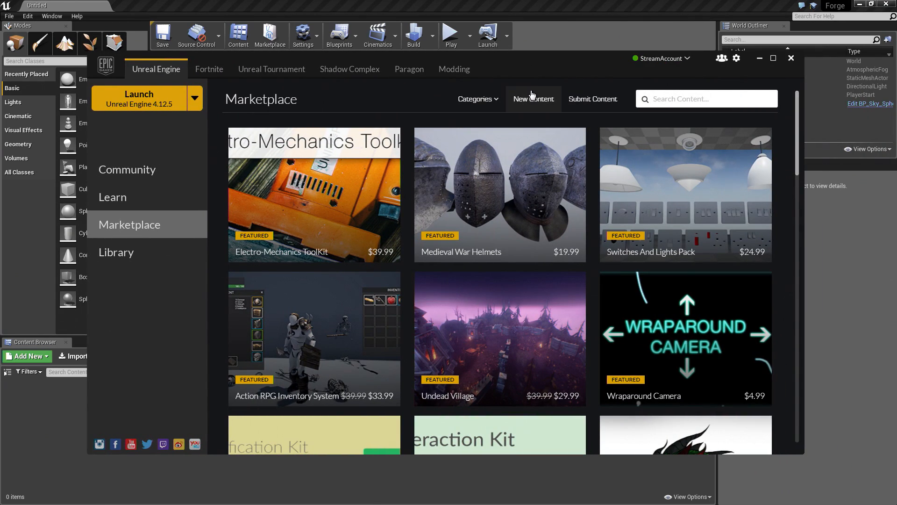
{"action": "mouse_move", "coordinate": [132, 224]}
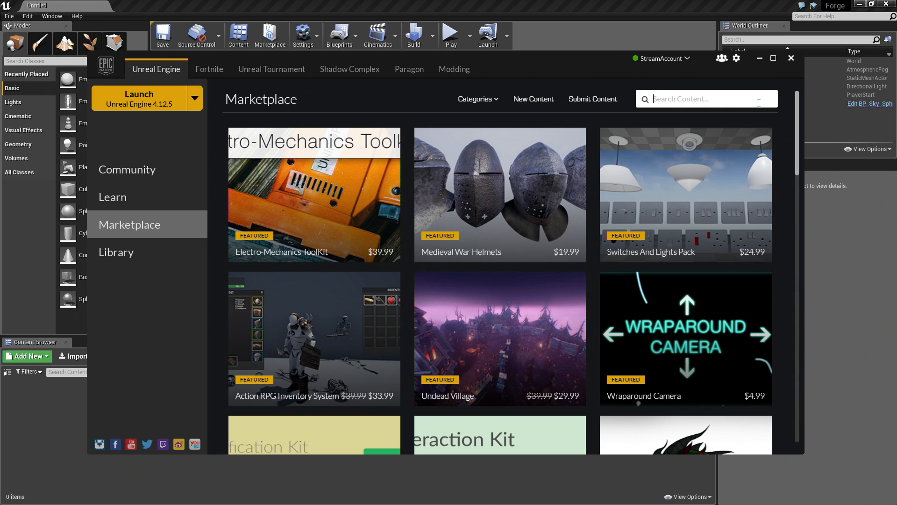
Search the Marketplace for 'infinity blade'.
{"action": "type", "text": "infinity"}
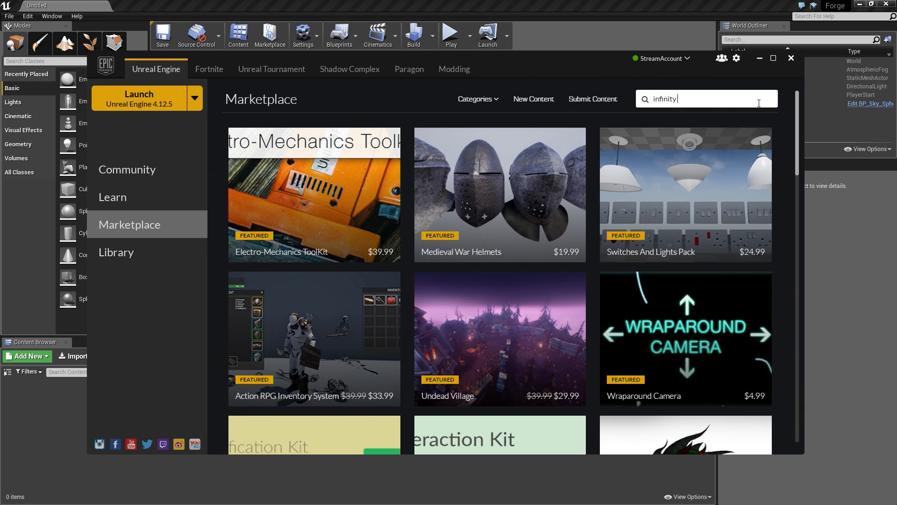
{"action": "type", "text": "blade"}
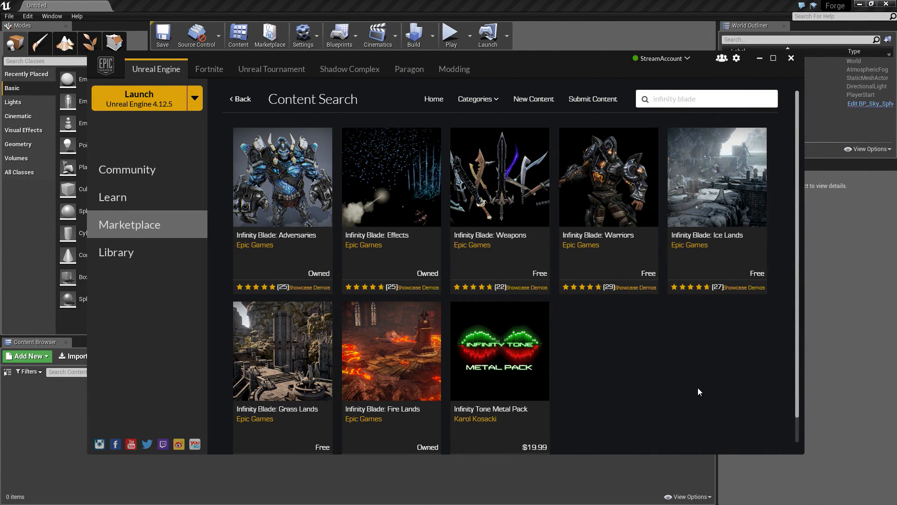
{"action": "mouse_move", "coordinate": [277, 189]}
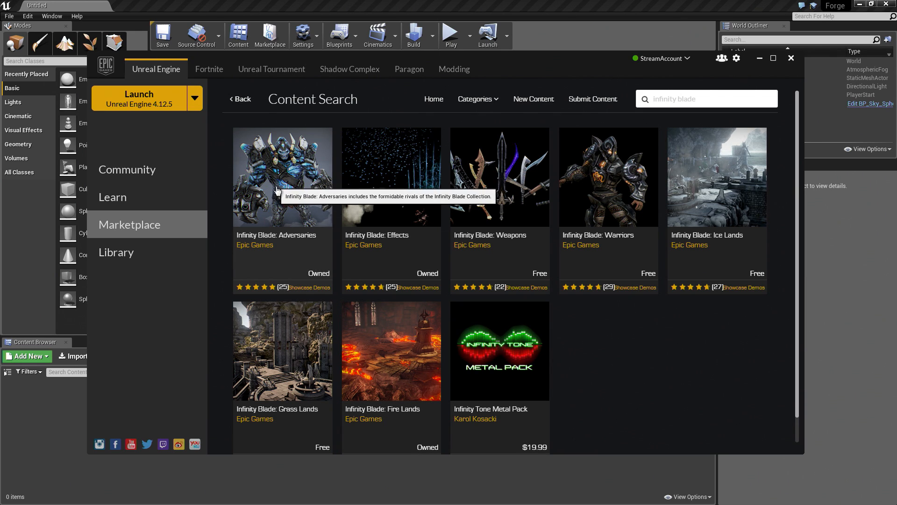
{"action": "mouse_move", "coordinate": [325, 245]}
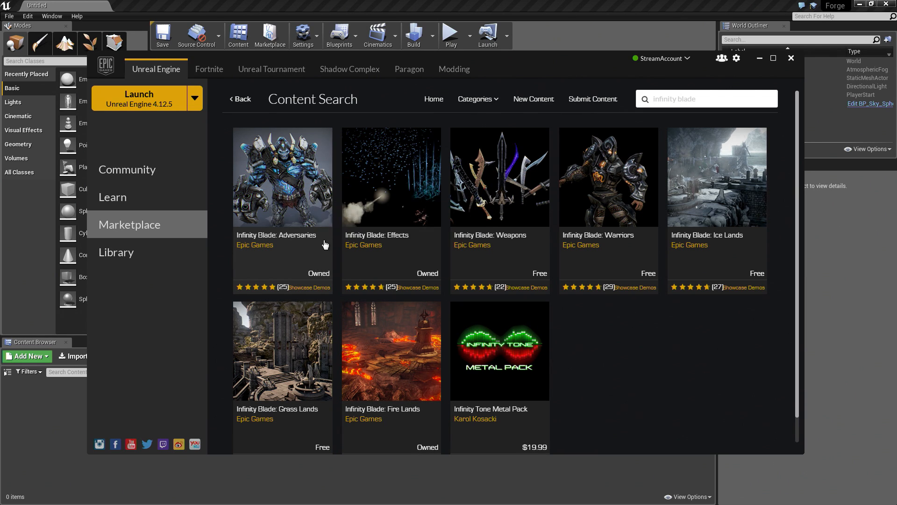
{"action": "mouse_move", "coordinate": [393, 375]}
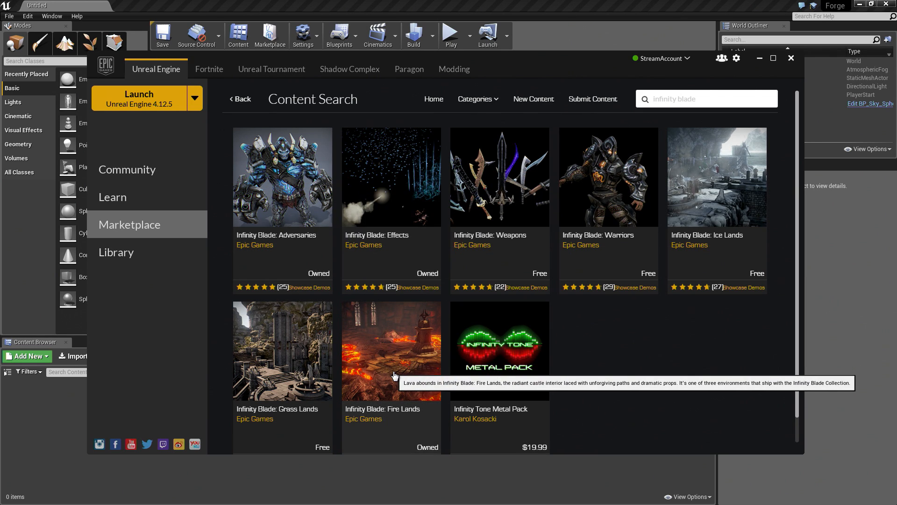
{"action": "mouse_move", "coordinate": [388, 377]}
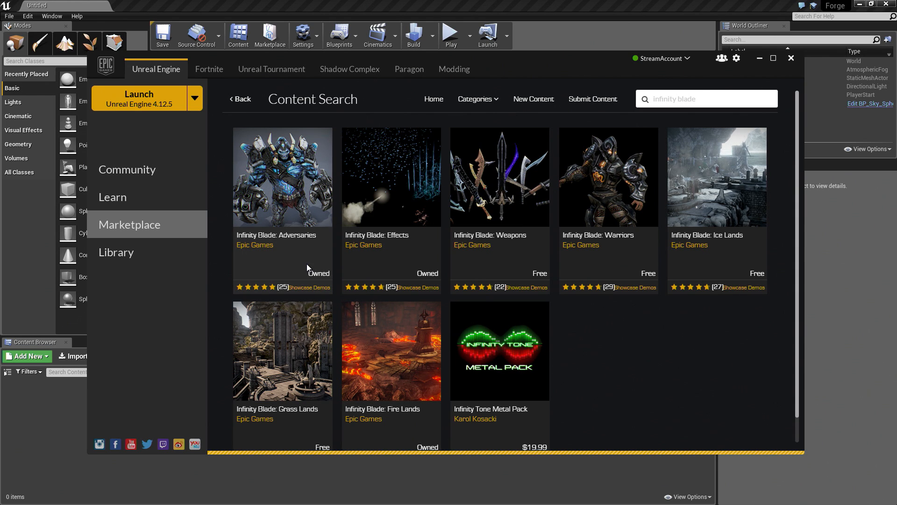
Add the Infinity Blade: Adversaries pack to the Forge project from its details page.
{"action": "left_click", "coordinate": [282, 176]}
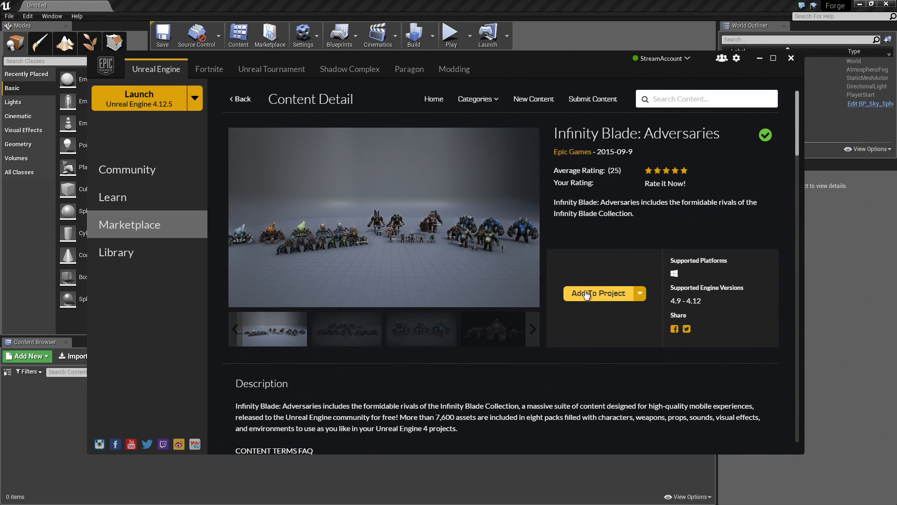
{"action": "left_click", "coordinate": [599, 293]}
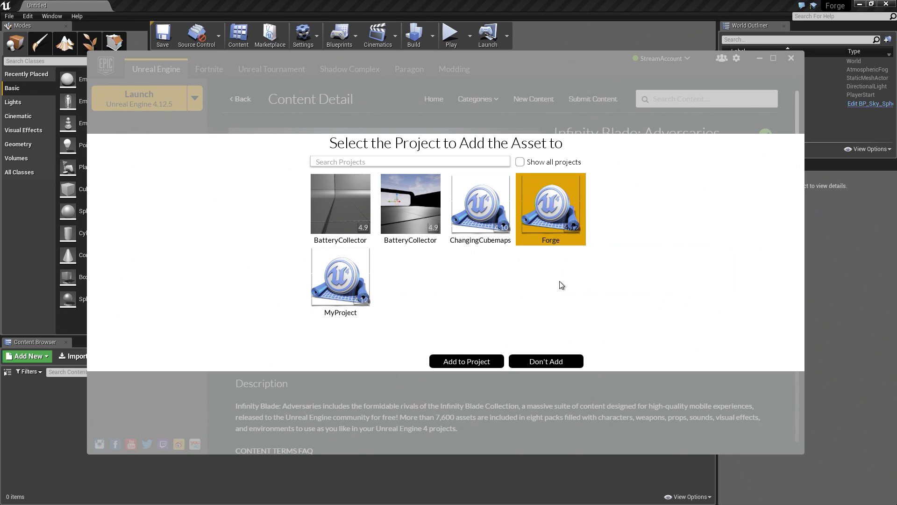
{"action": "left_click", "coordinate": [466, 360]}
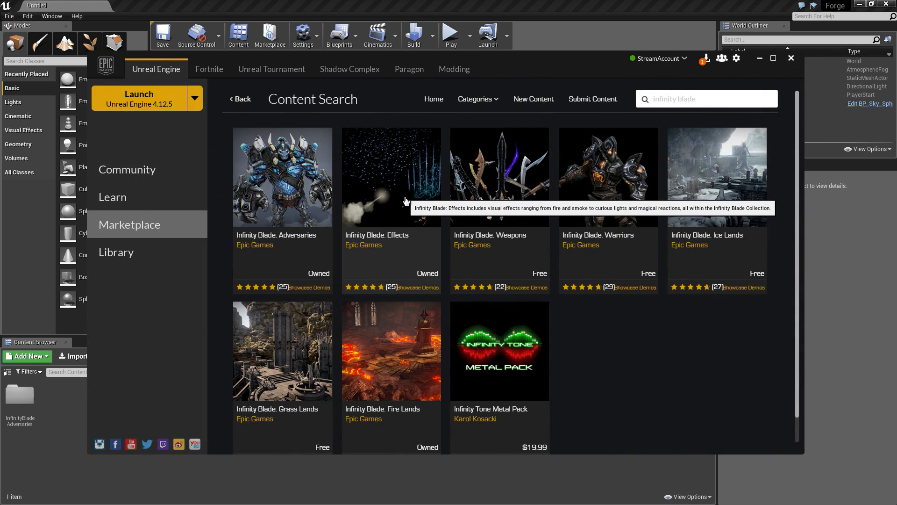
Add the Infinity Blade: Effects and Infinity Blade: Fire Lands packs to Forge.
{"action": "left_click", "coordinate": [392, 177]}
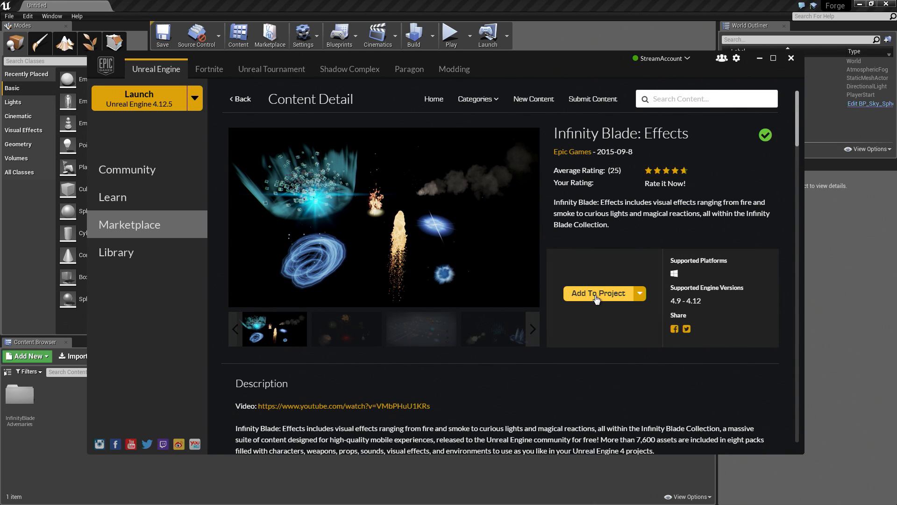
{"action": "mouse_move", "coordinate": [586, 300]}
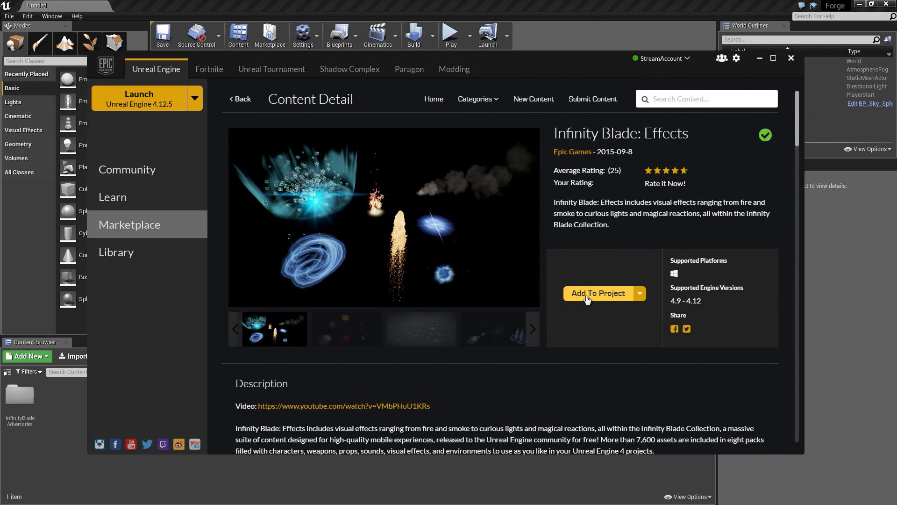
{"action": "left_click", "coordinate": [599, 293]}
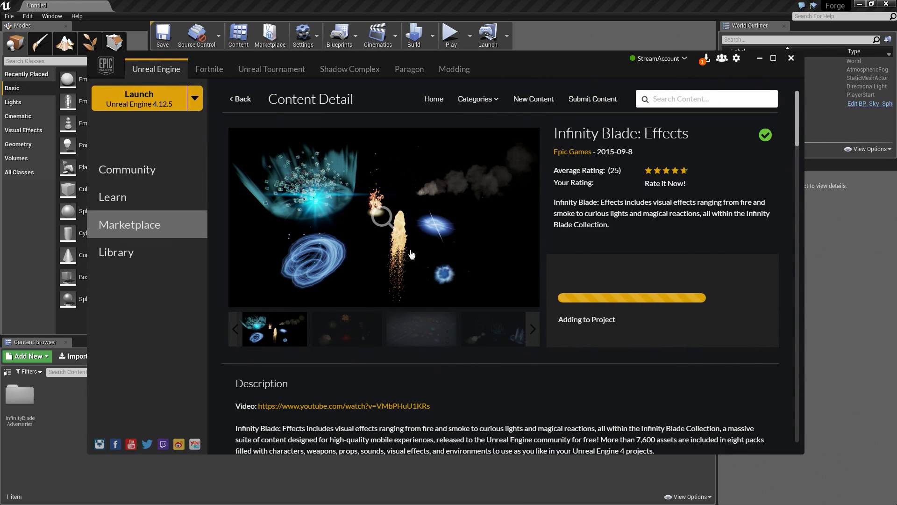
{"action": "left_click", "coordinate": [240, 99]}
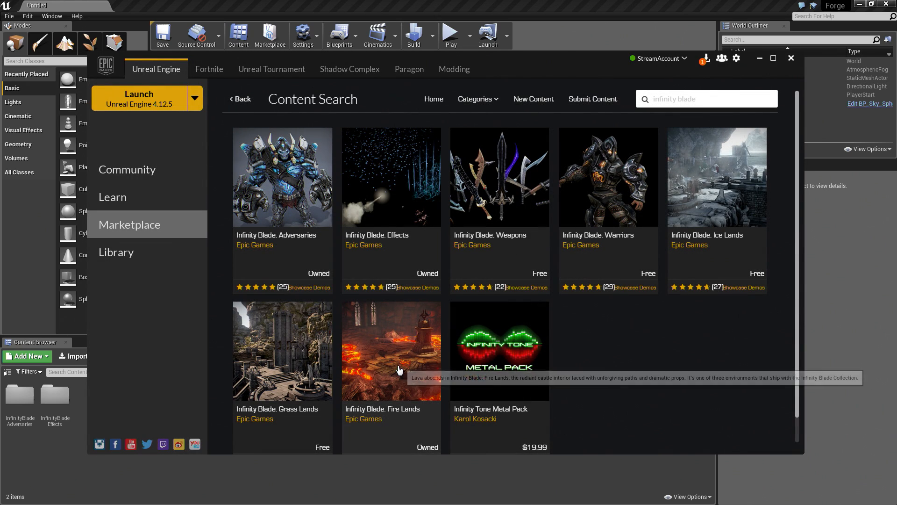
{"action": "left_click", "coordinate": [392, 350]}
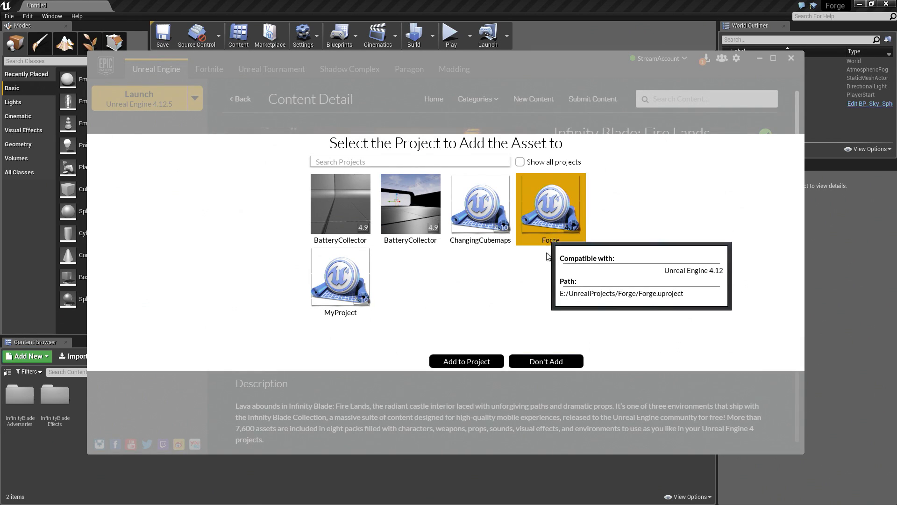
{"action": "left_click", "coordinate": [466, 362]}
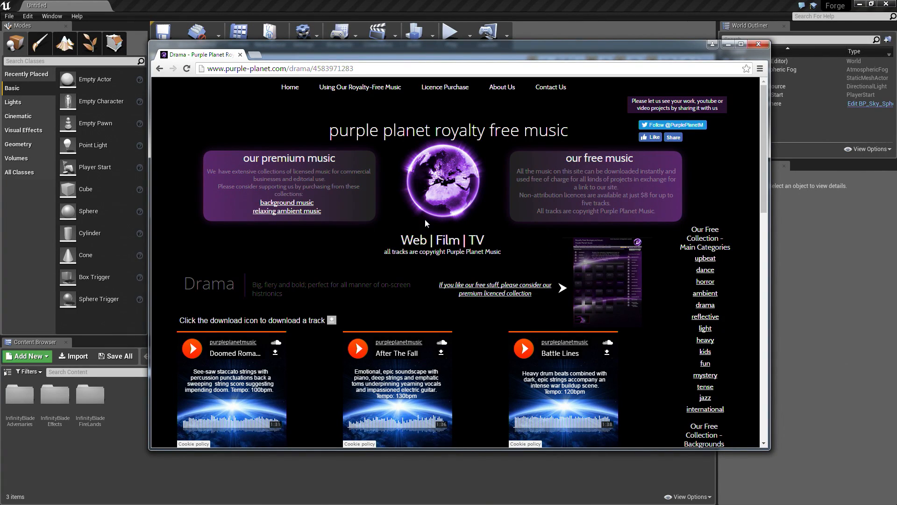
{"action": "mouse_move", "coordinate": [547, 205]}
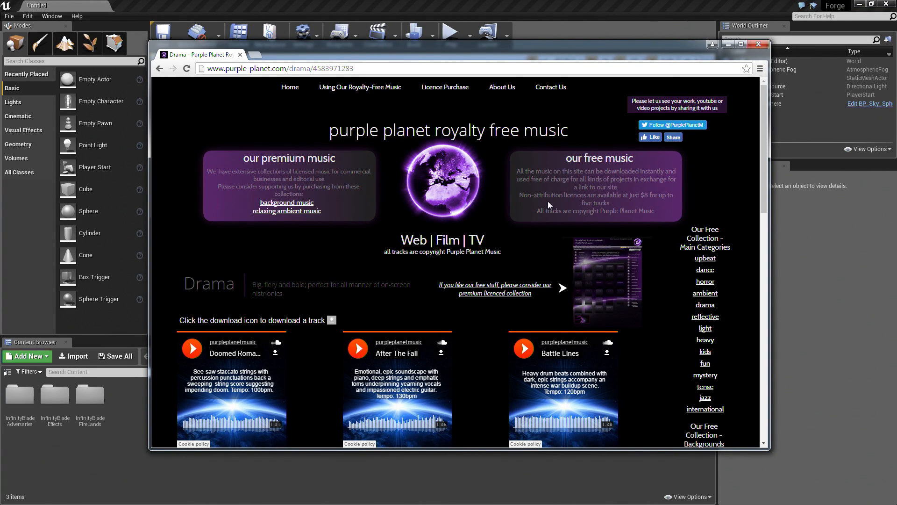
{"action": "mouse_move", "coordinate": [578, 197]}
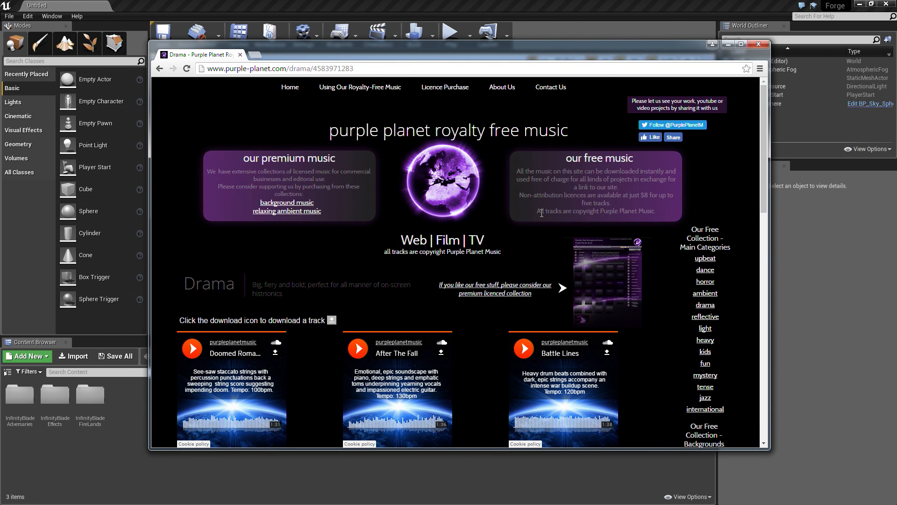
{"action": "mouse_move", "coordinate": [288, 386]}
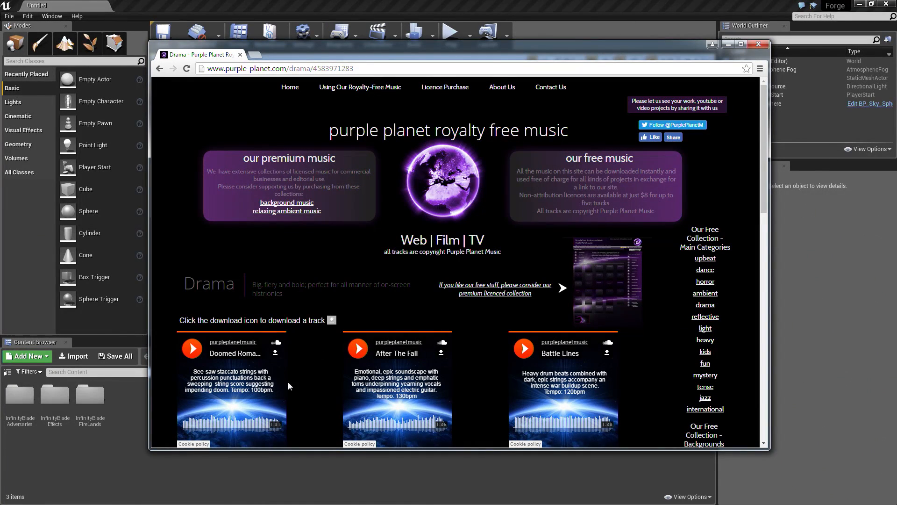
{"action": "mouse_move", "coordinate": [548, 367]}
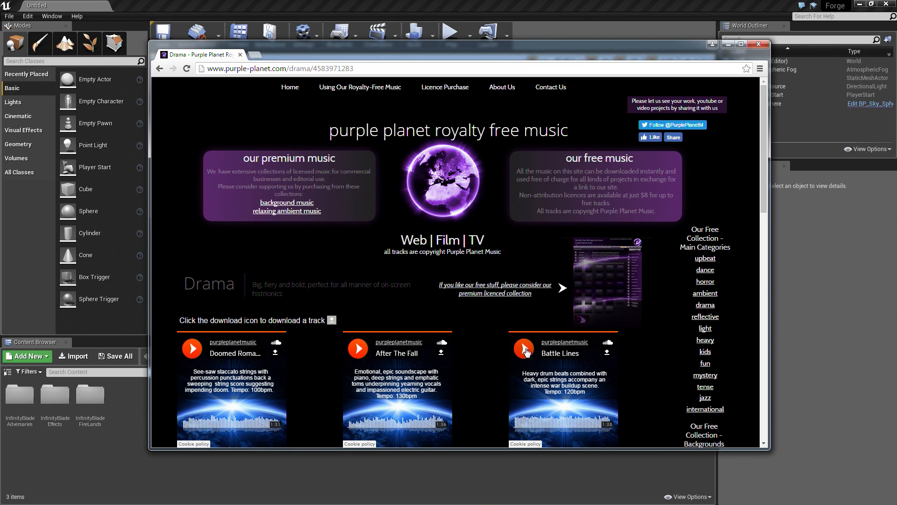
Preview the Battle Lines track briefly, then download Battle Lines.mp3.
{"action": "left_click", "coordinate": [522, 347]}
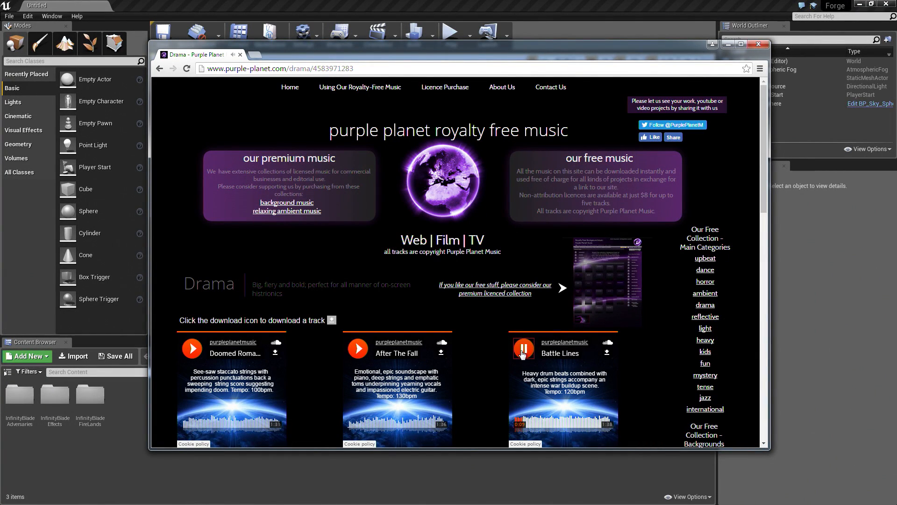
{"action": "left_click", "coordinate": [523, 349]}
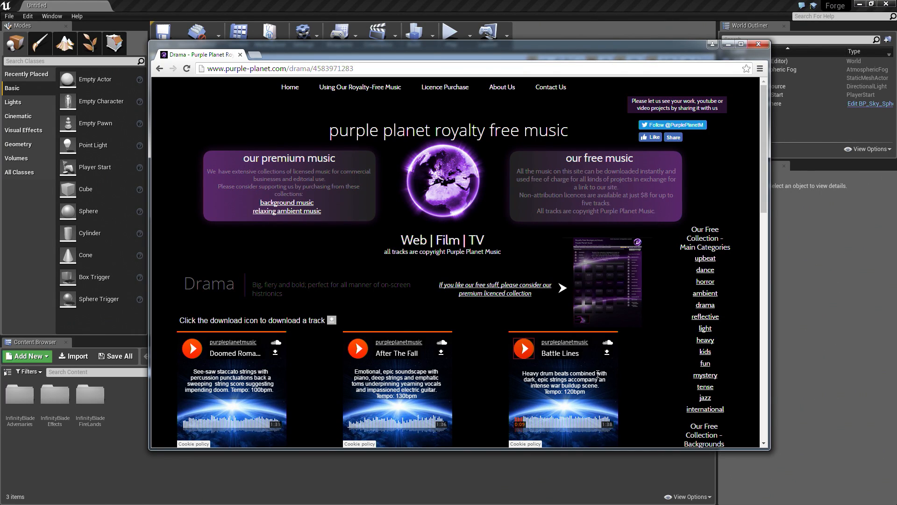
{"action": "mouse_move", "coordinate": [608, 355]}
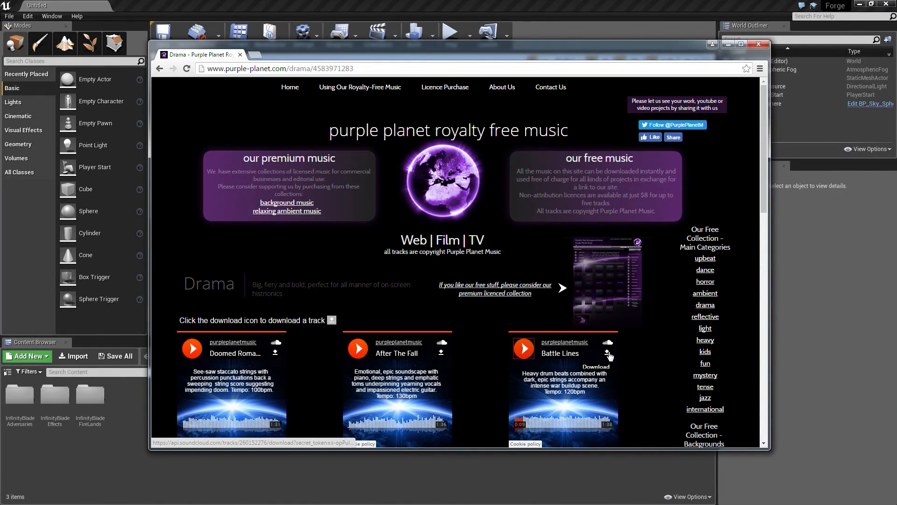
{"action": "left_click", "coordinate": [609, 353]}
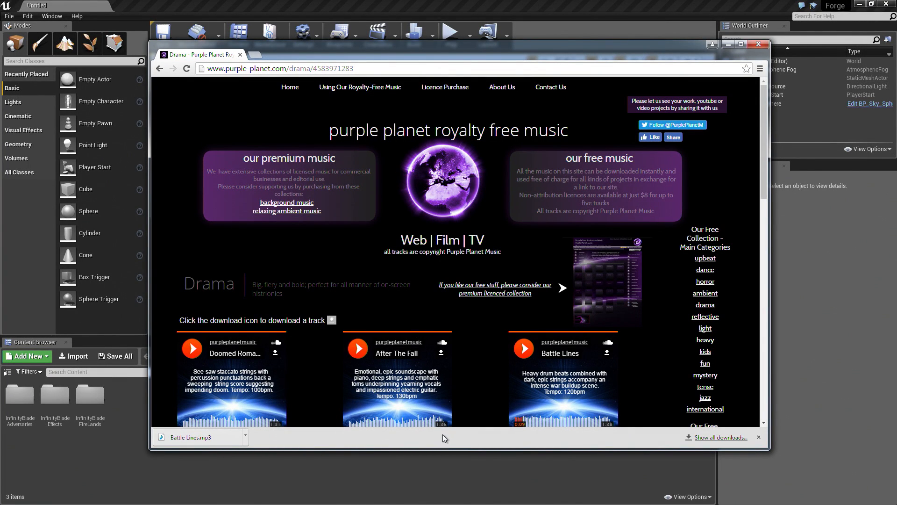
{"action": "mouse_move", "coordinate": [264, 63]}
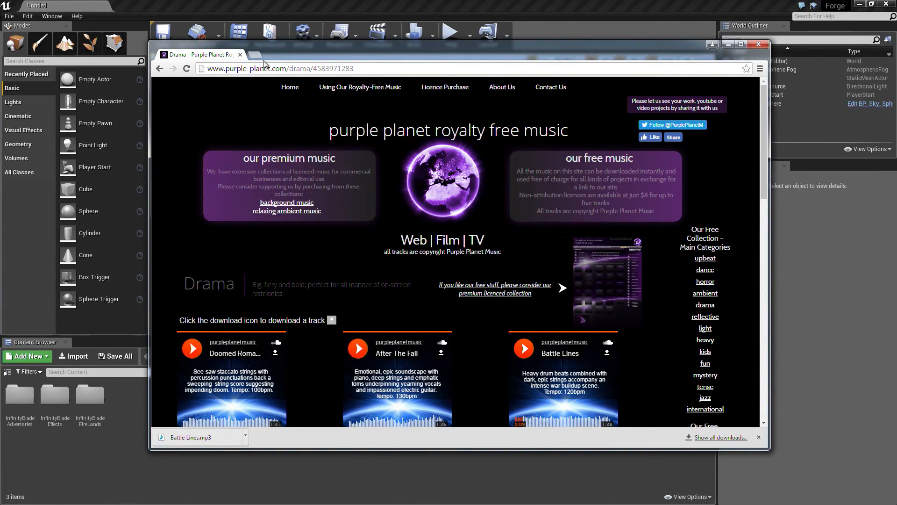
Go to the Audacity download page on audacityteam.org in a new tab.
{"action": "left_click", "coordinate": [344, 55]}
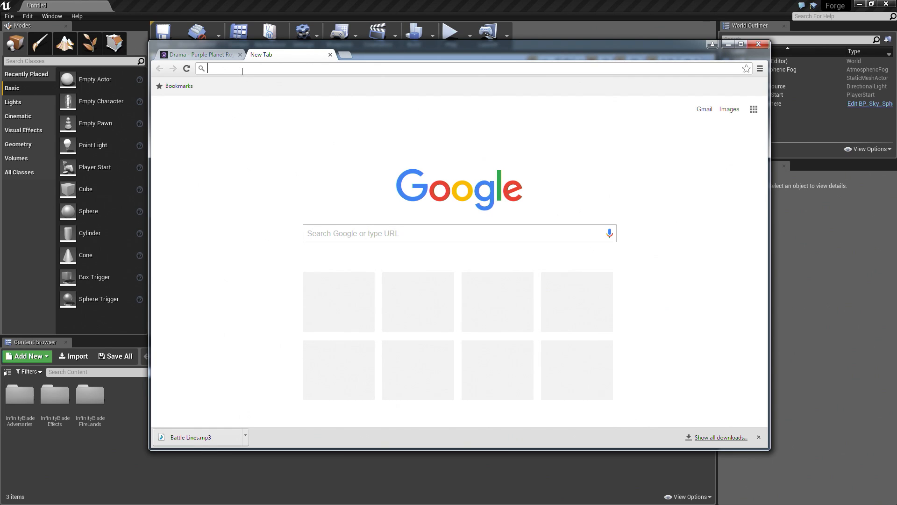
{"action": "type", "text": "audacityteam.org/download/"}
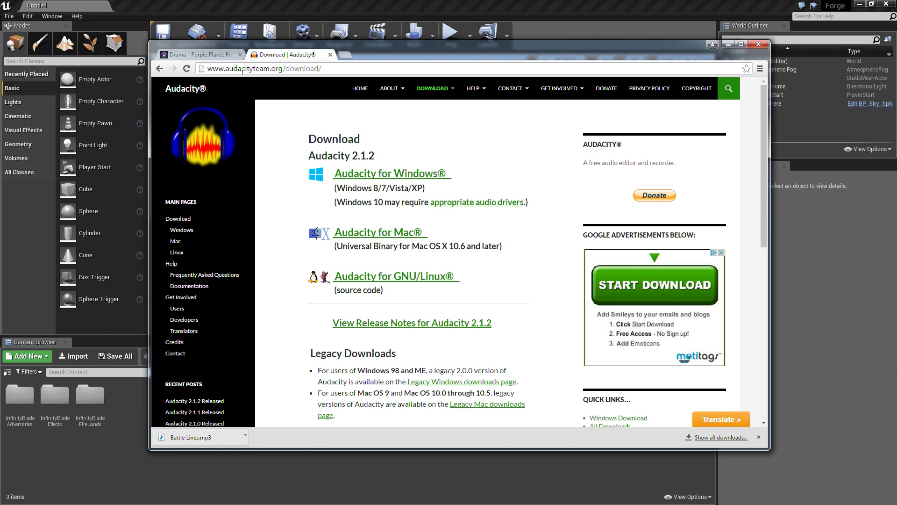
{"action": "mouse_move", "coordinate": [330, 208]}
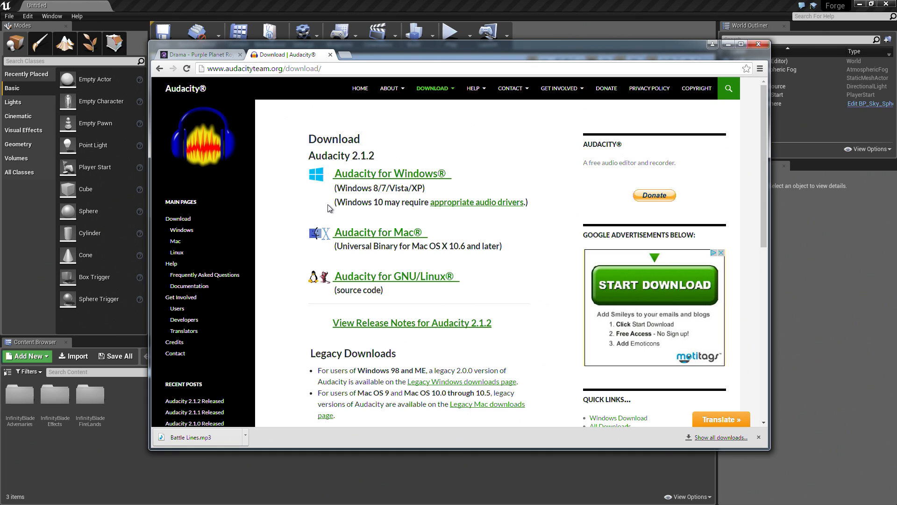
{"action": "left_click", "coordinate": [389, 88]}
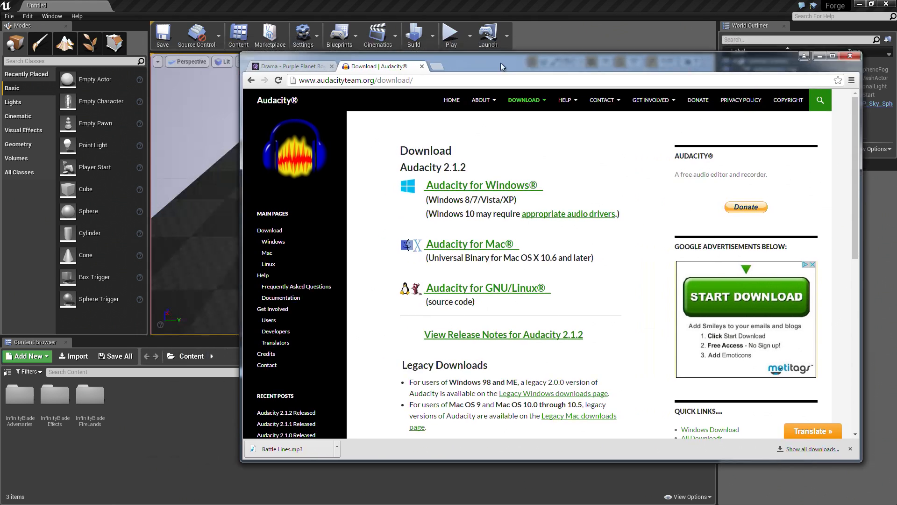
Export the Battle Lines track with File > Export Audio, then quit Audacity.
{"action": "left_click", "coordinate": [850, 56]}
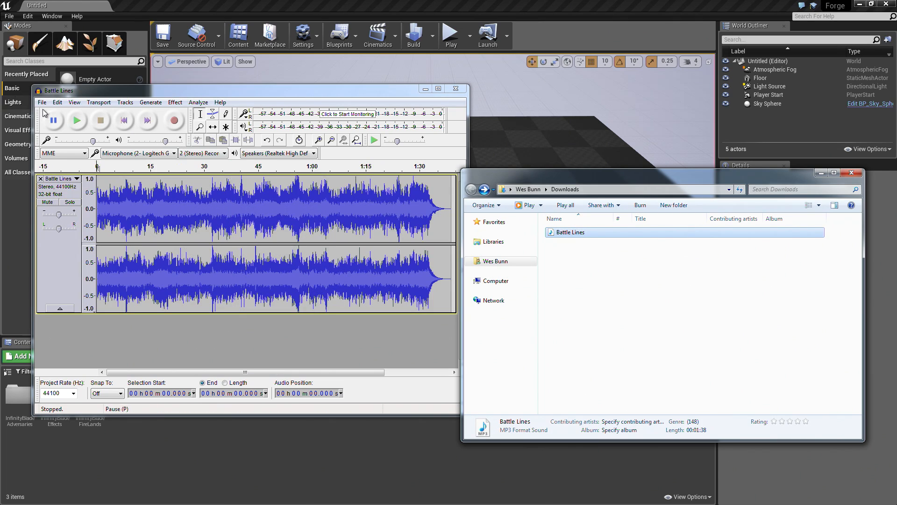
{"action": "left_click", "coordinate": [41, 102]}
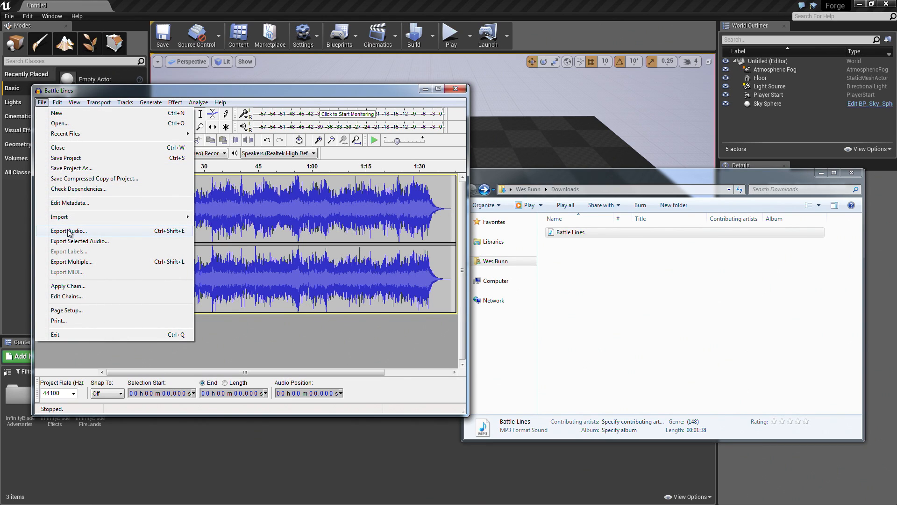
{"action": "left_click", "coordinate": [68, 230]}
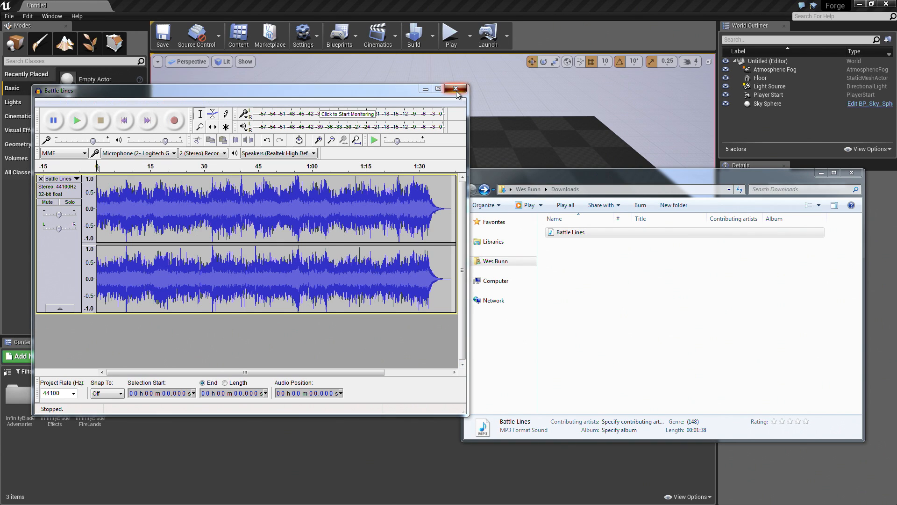
{"action": "left_click", "coordinate": [455, 89]}
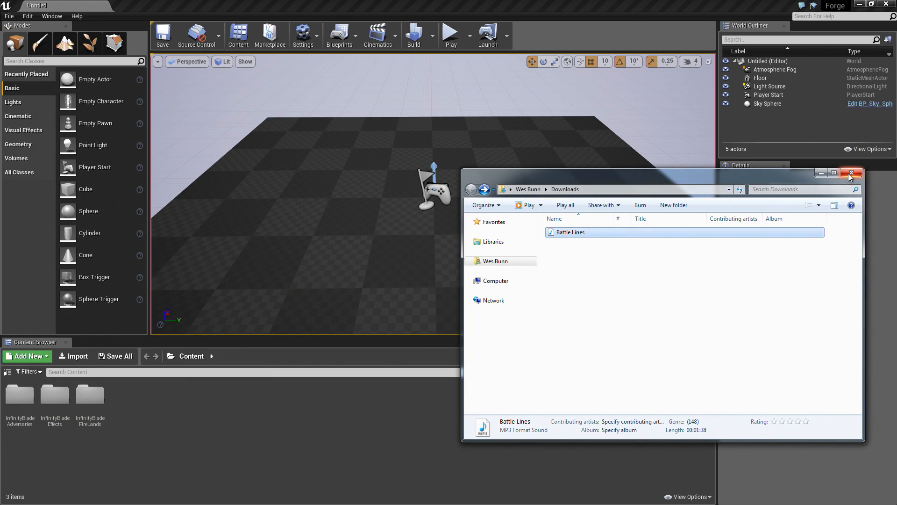
Close Downloads and create Audio and Cinematics folders under Content in the Sources panel.
{"action": "left_click", "coordinate": [852, 174]}
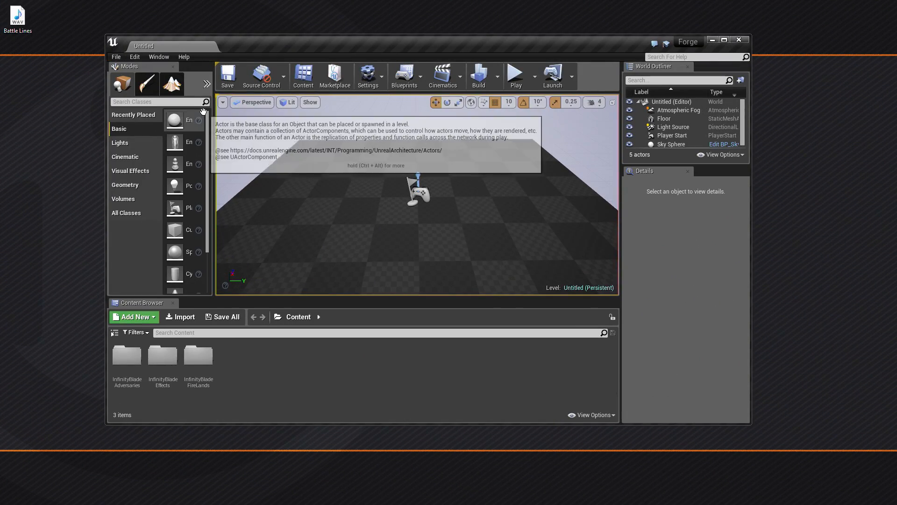
{"action": "mouse_move", "coordinate": [365, 351]}
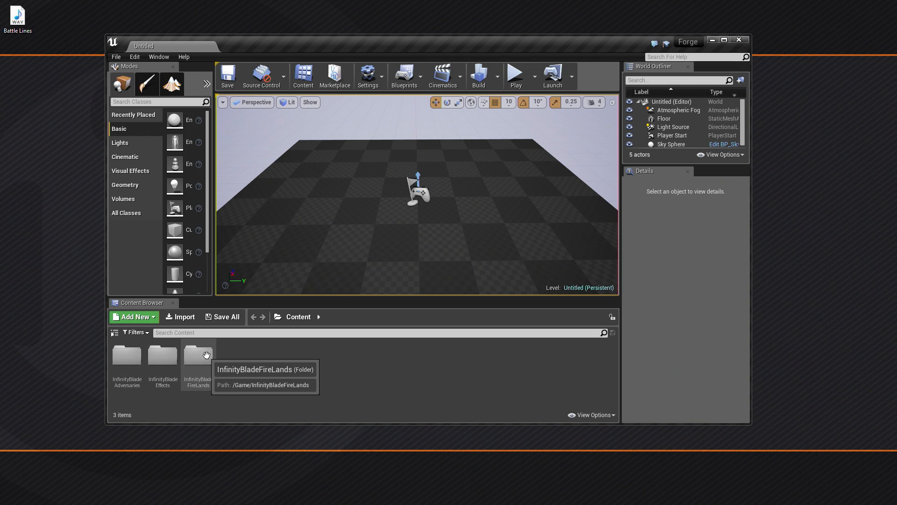
{"action": "mouse_move", "coordinate": [295, 374]}
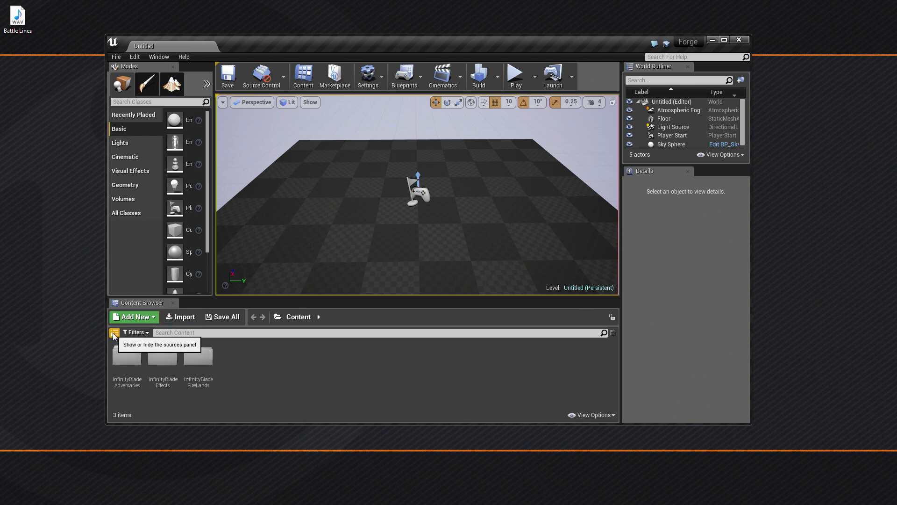
{"action": "left_click", "coordinate": [114, 332]}
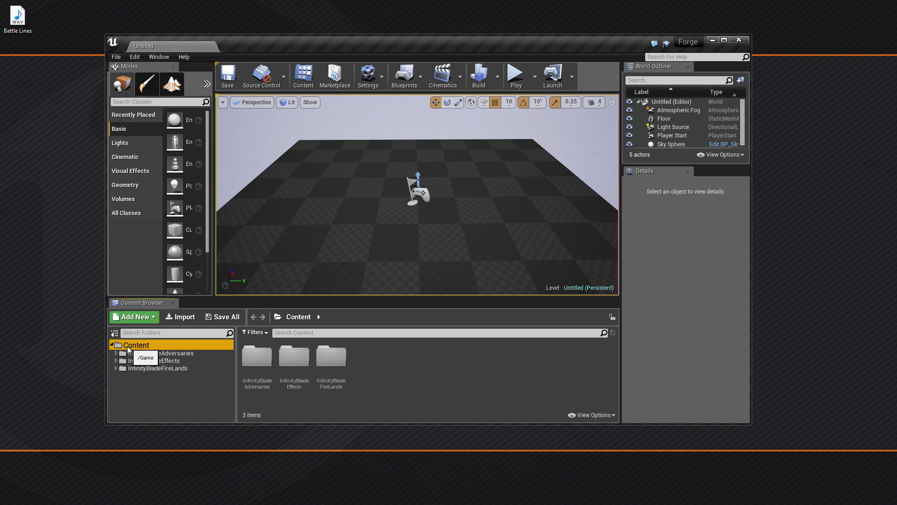
{"action": "right_click", "coordinate": [136, 345]}
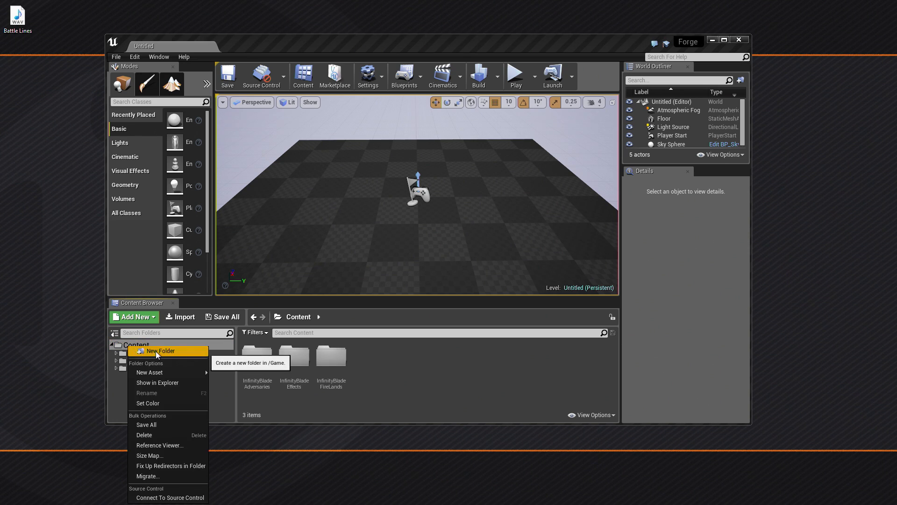
{"action": "left_click", "coordinate": [161, 351]}
{"action": "type", "text": "Audio"}
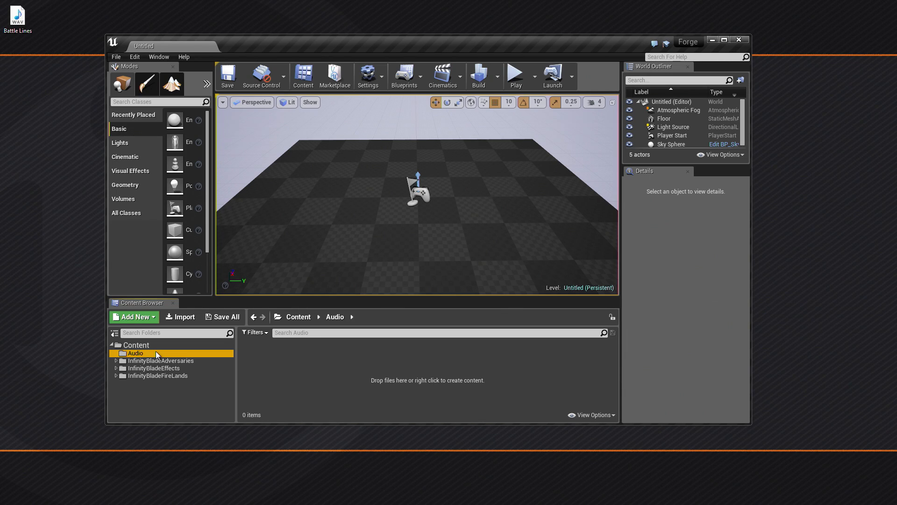
{"action": "right_click", "coordinate": [135, 345]}
{"action": "type", "text": "Cinematics"}
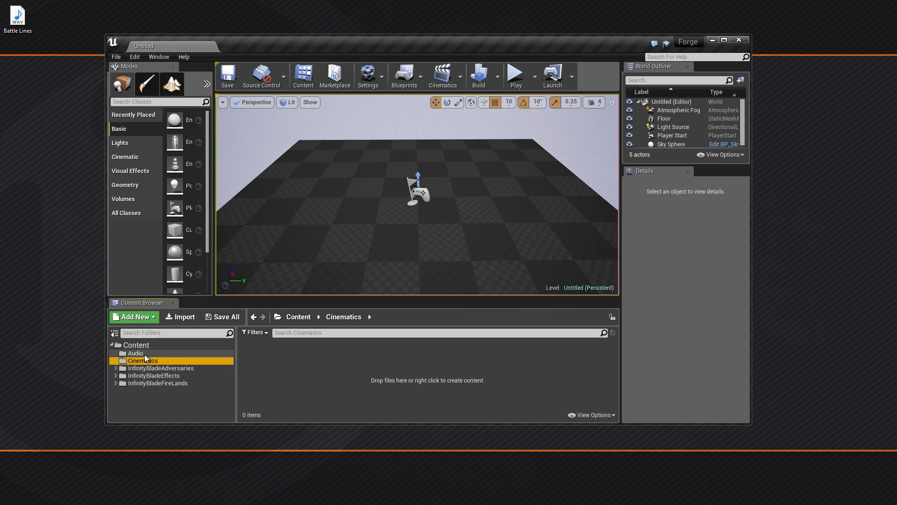
Put Battle_Lines in the Audio folder, create Battle_Lines_Cue from it, and save both.
{"action": "left_click", "coordinate": [135, 352]}
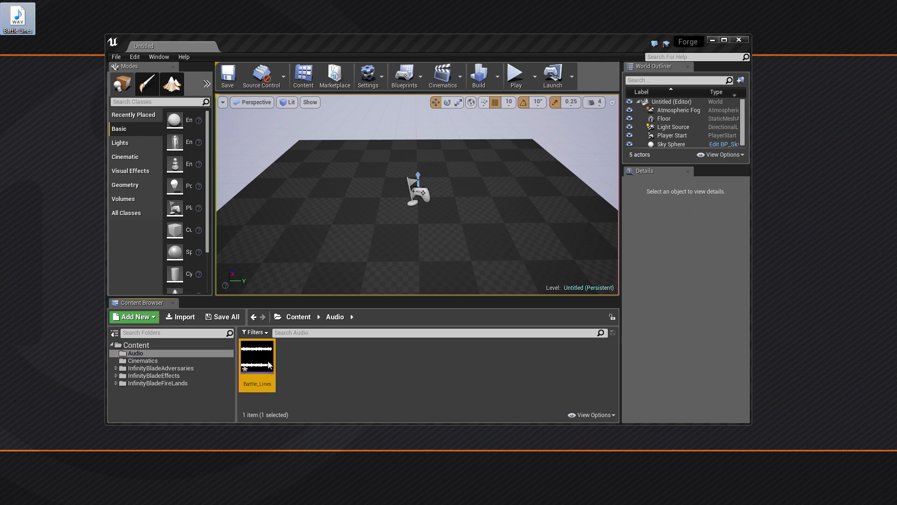
{"action": "mouse_move", "coordinate": [257, 362]}
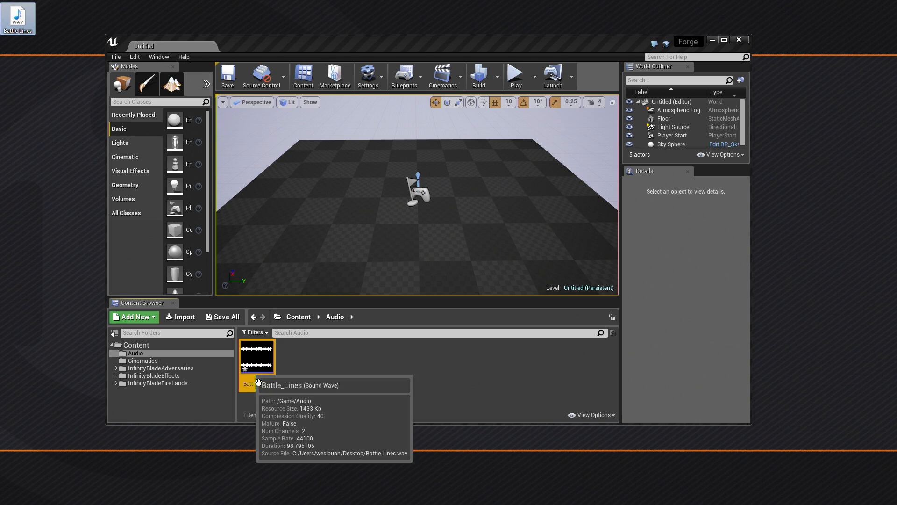
{"action": "mouse_move", "coordinate": [382, 340]}
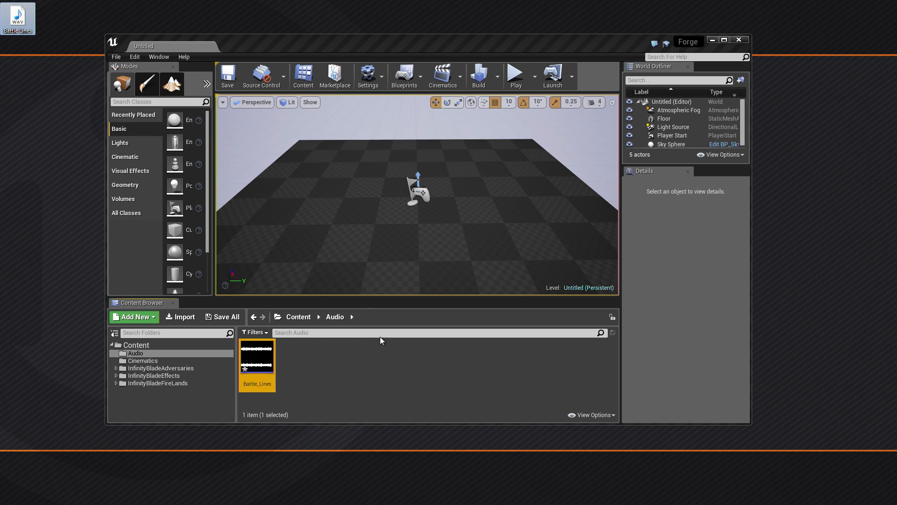
{"action": "right_click", "coordinate": [257, 357]}
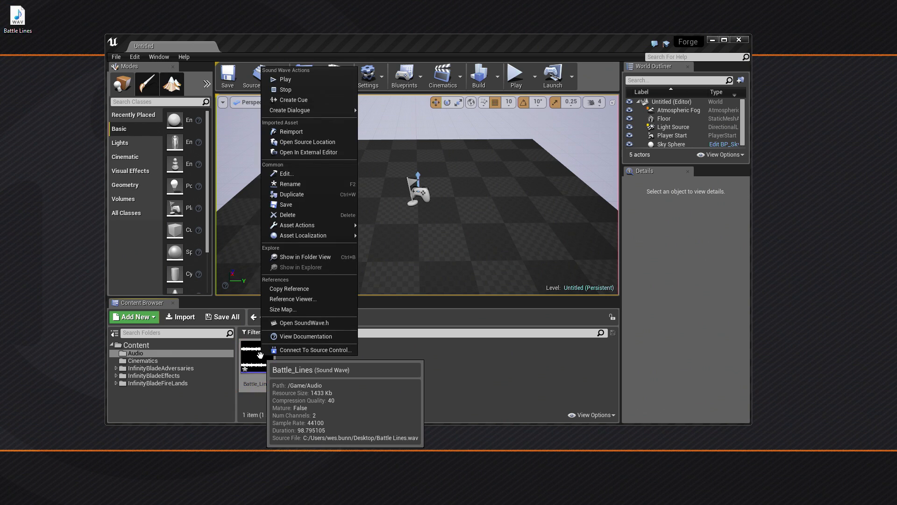
{"action": "mouse_move", "coordinate": [293, 99]}
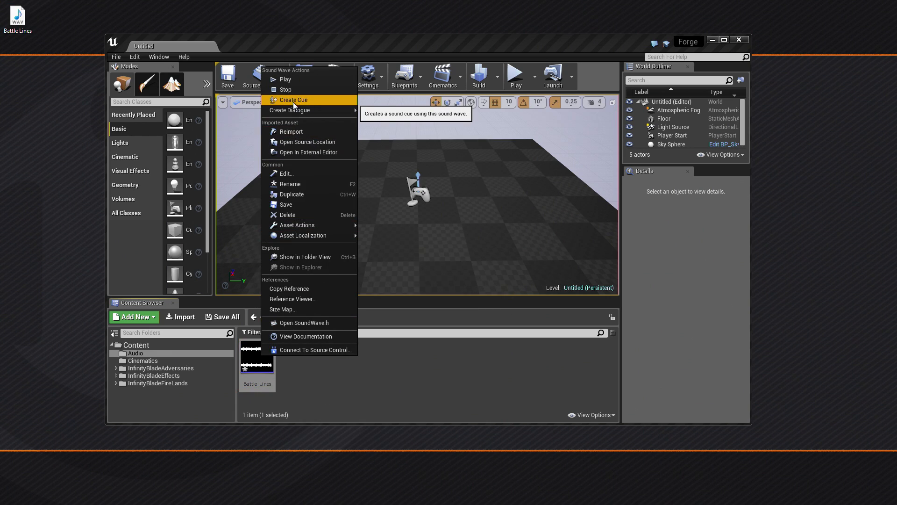
{"action": "left_click", "coordinate": [293, 100]}
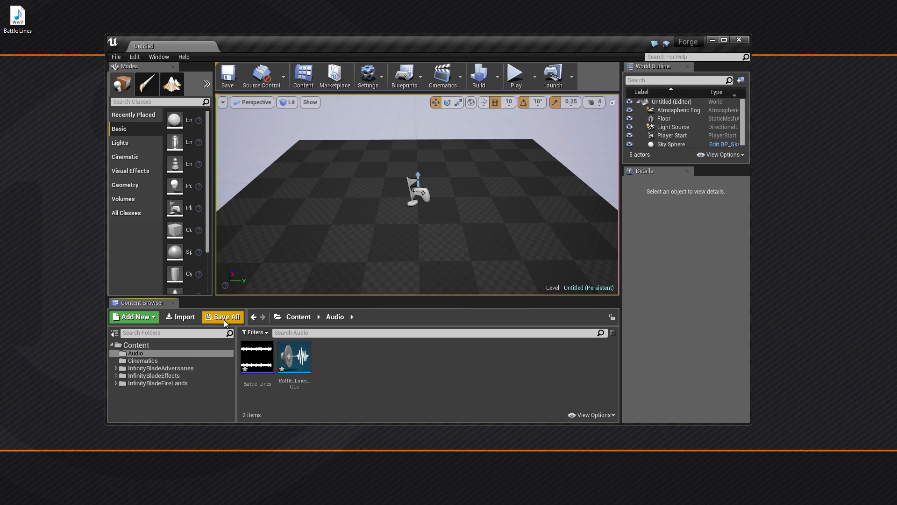
{"action": "left_click", "coordinate": [223, 317]}
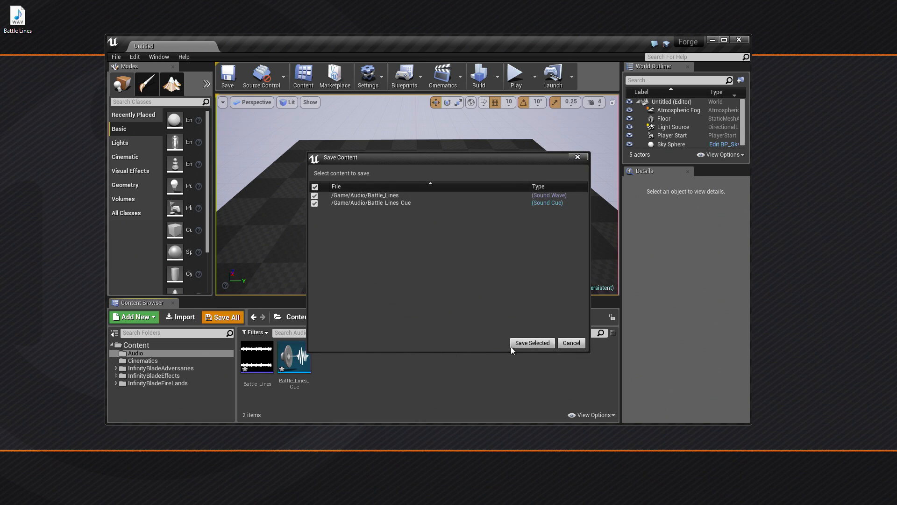
{"action": "left_click", "coordinate": [531, 342]}
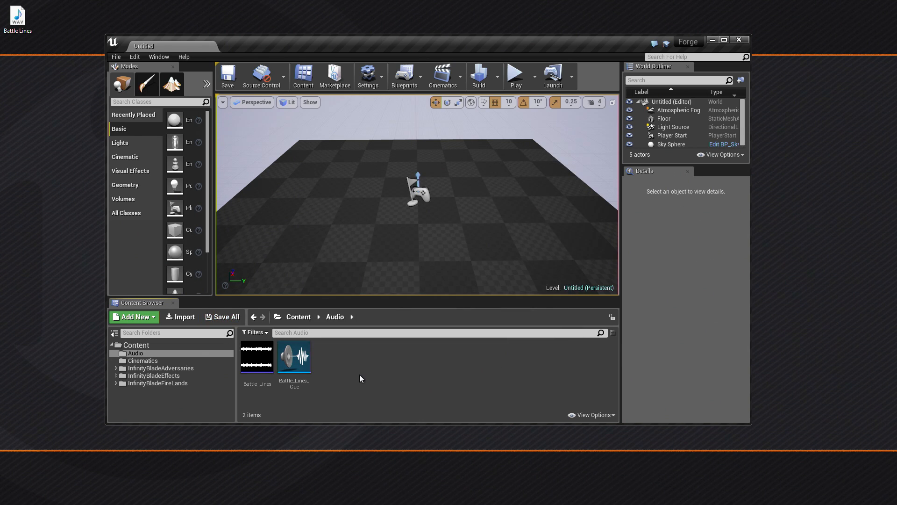
Load the Forge map from InfinityBladeFireLands > Maps and look around the forge scene.
{"action": "left_click", "coordinate": [158, 383]}
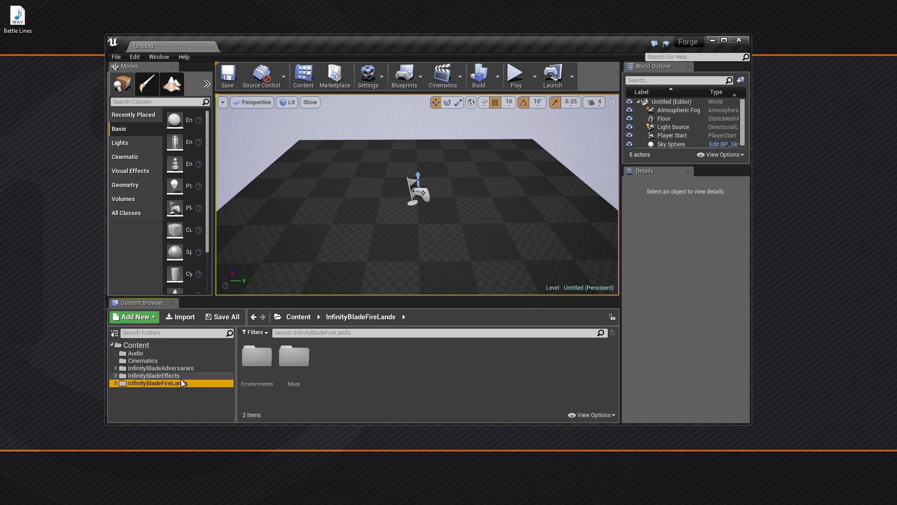
{"action": "mouse_move", "coordinate": [158, 385]}
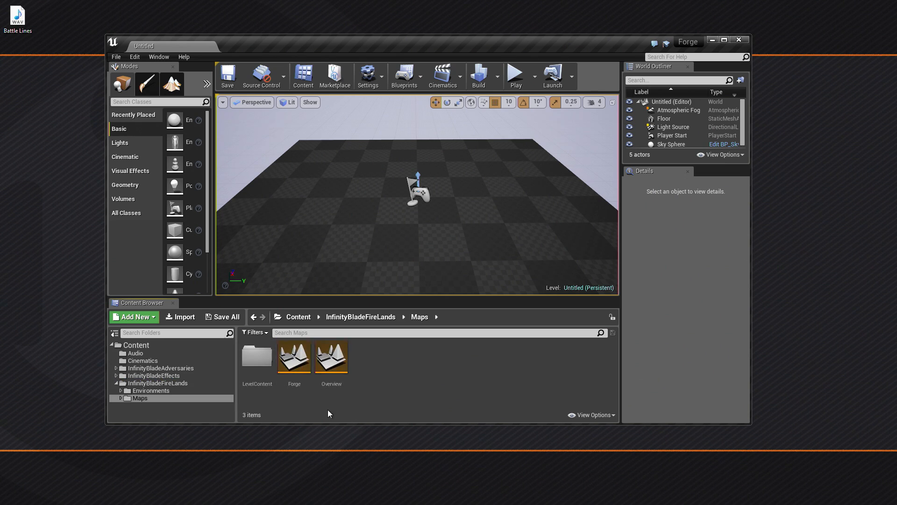
{"action": "left_click", "coordinate": [293, 356]}
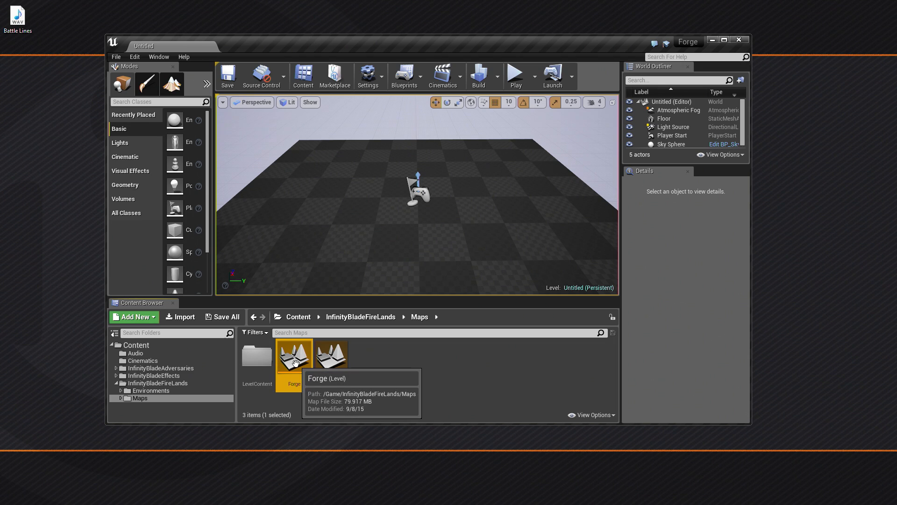
{"action": "double_click", "coordinate": [294, 355]}
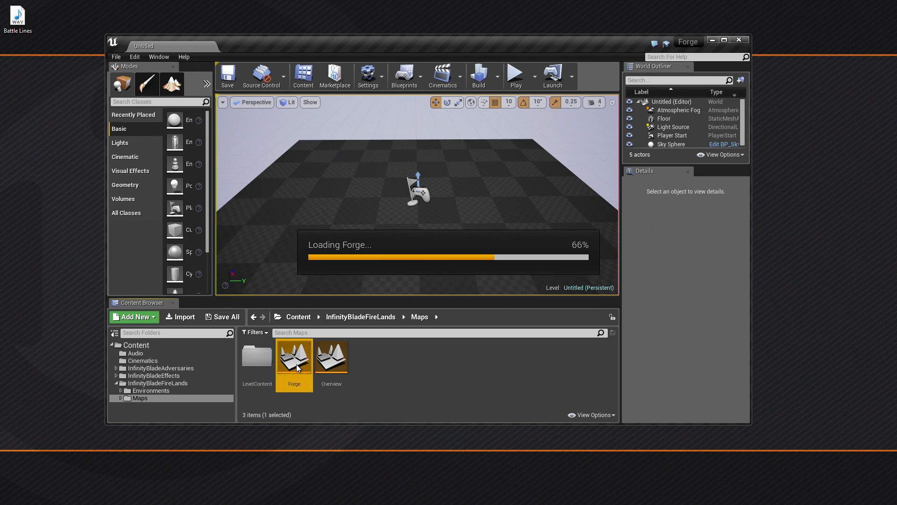
{"action": "double_click", "coordinate": [294, 356]}
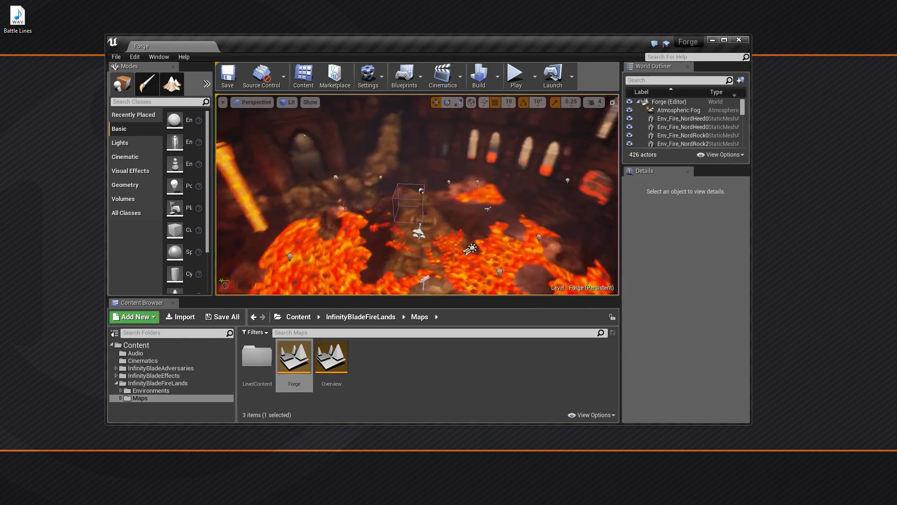
{"action": "left_click_drag", "start_coordinate": [418, 200], "coordinate": [377, 224]}
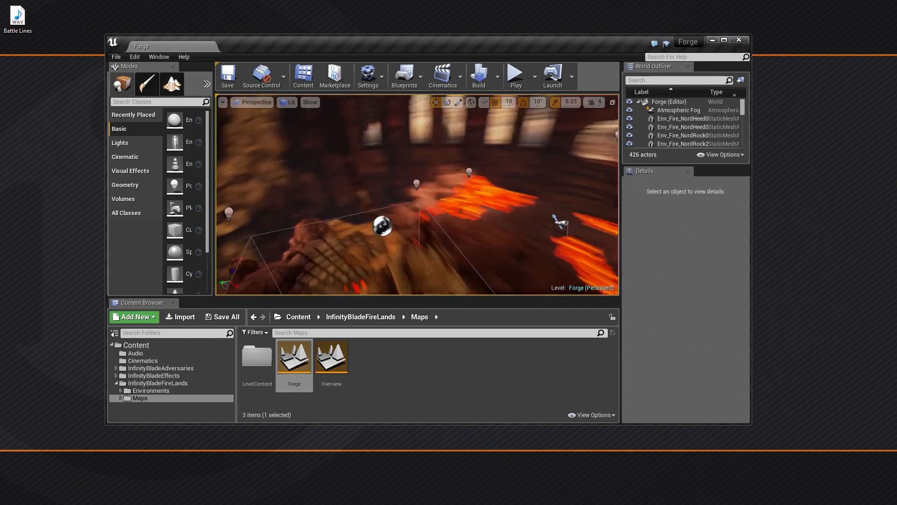